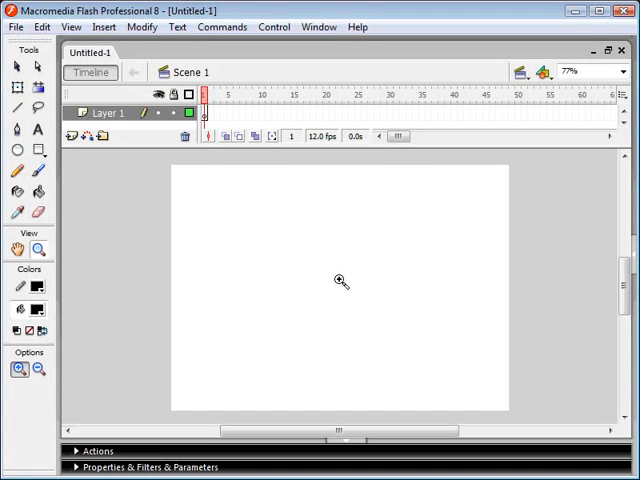
mouse_move(334, 275)
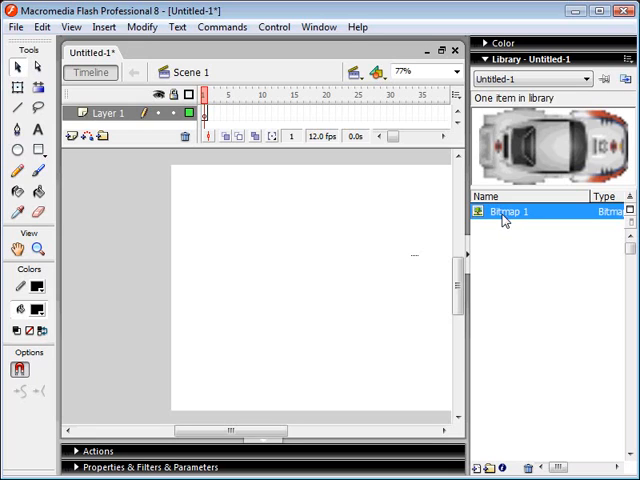
Place Bitmap 1 on the stage and convert it to a movie clip symbol named car
drag(505, 211, 255, 262)
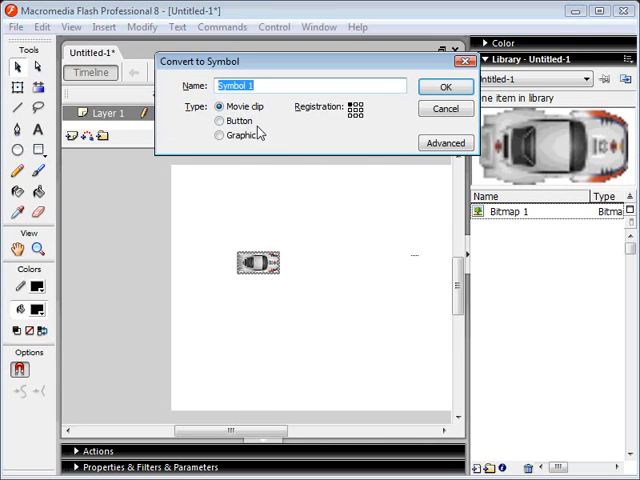
text(car)
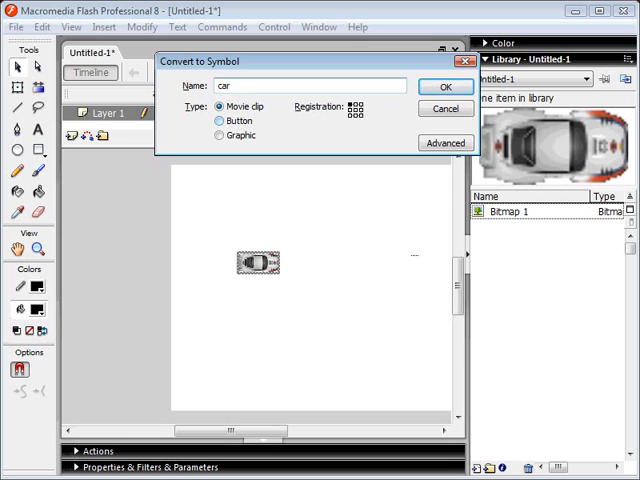
click(446, 87)
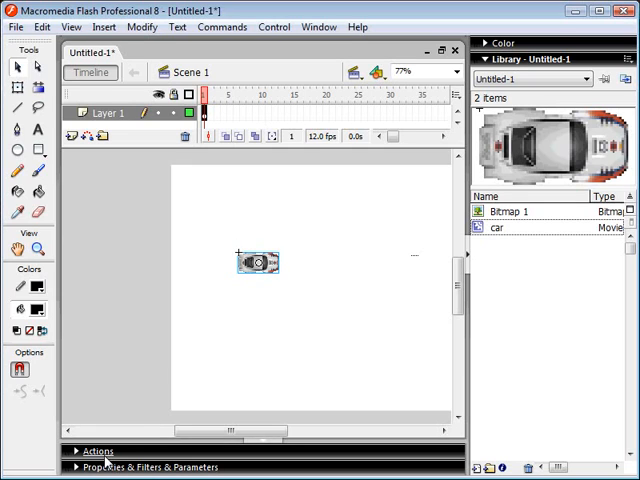
Give the car instance on the stage the instance name car
click(258, 262)
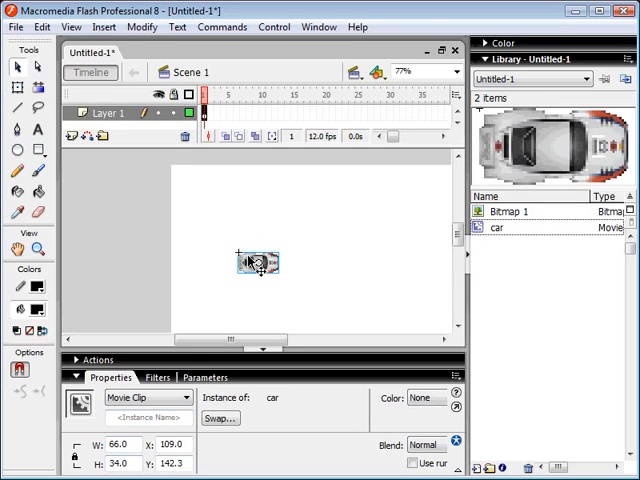
text(ca)
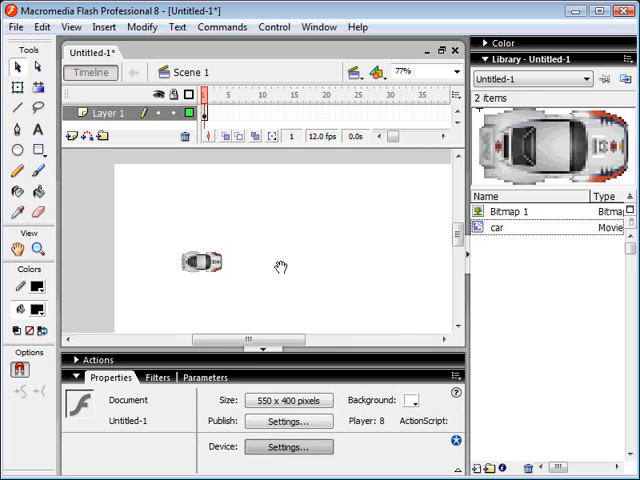
click(203, 262)
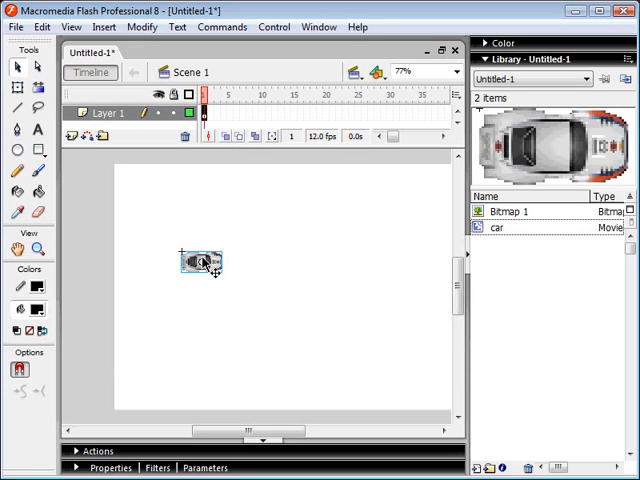
Script frame 1 with car.onEnterFrame = function() { trace(this._rotation); } and test it
click(205, 113)
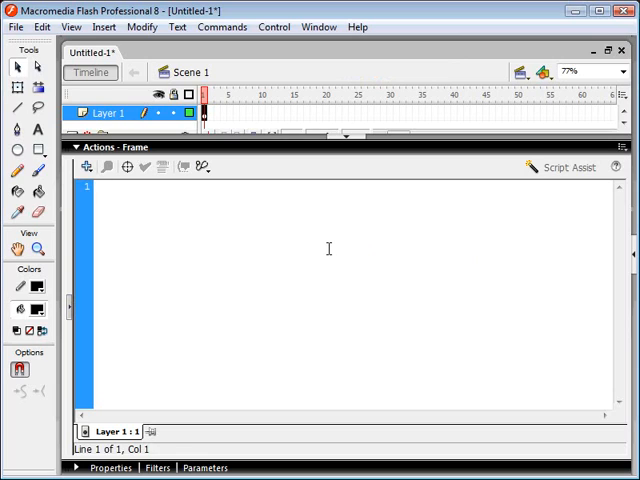
text(onEr)
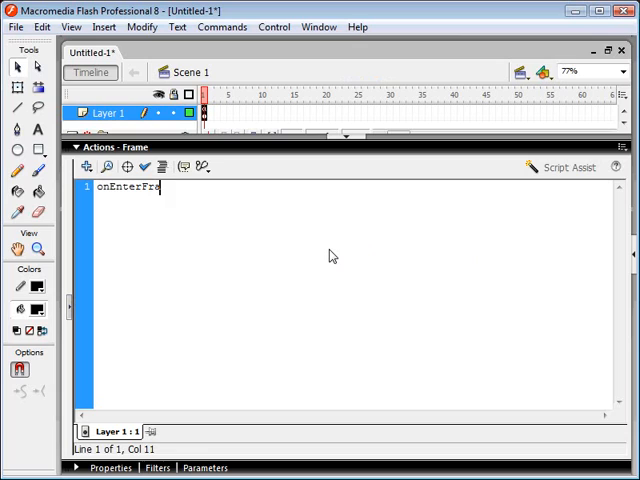
text(= function)
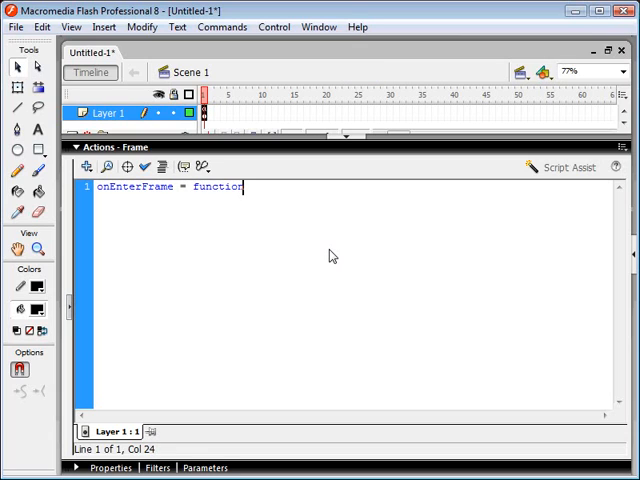
text(() {)
text(t)
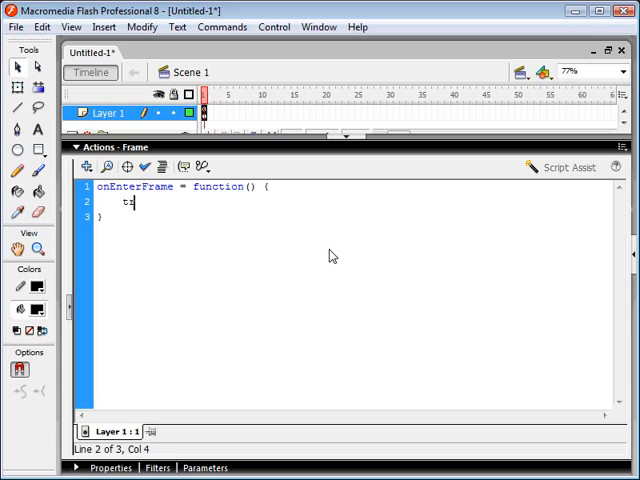
text(race()
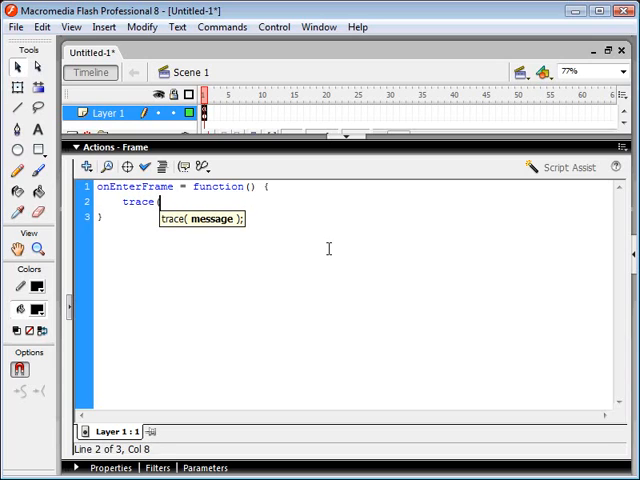
text(this.)
click(185, 186)
text(car)
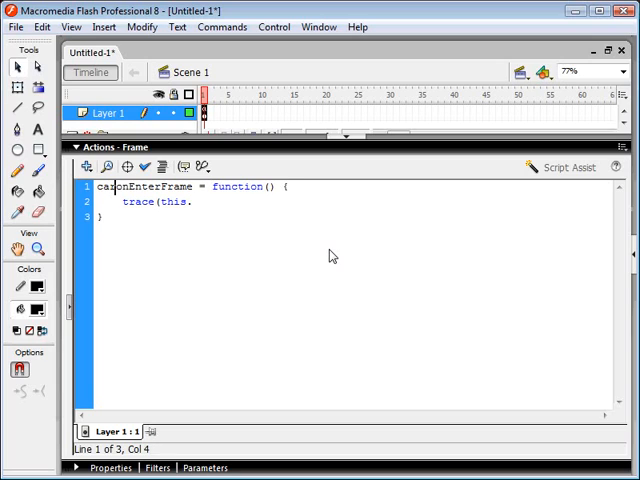
text(.)
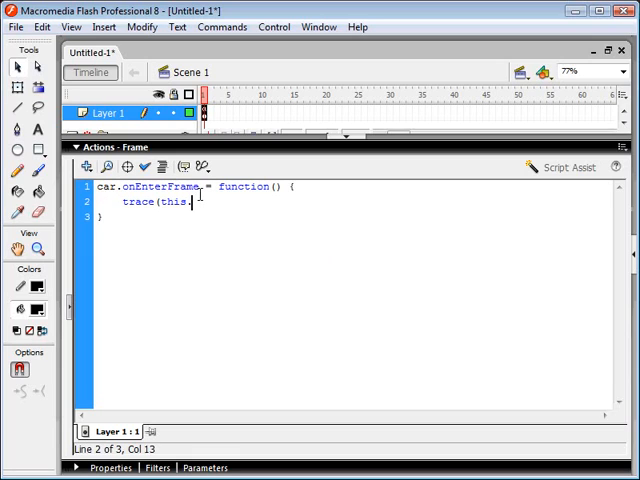
text(_rotation)
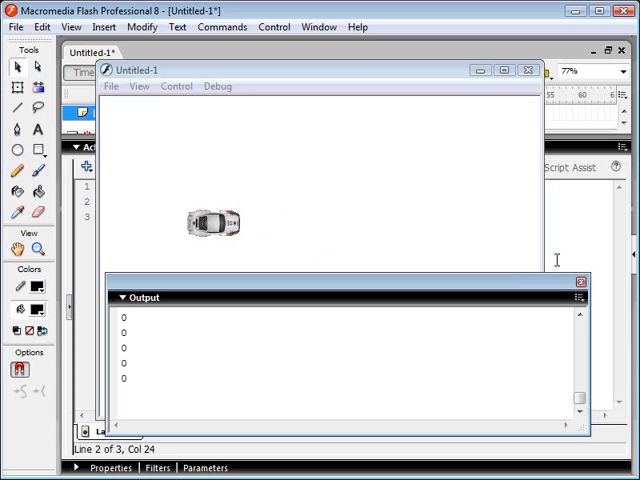
mouse_move(536, 100)
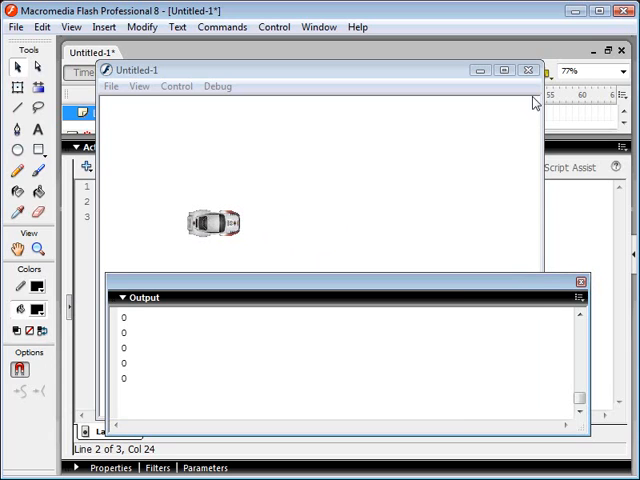
click(529, 70)
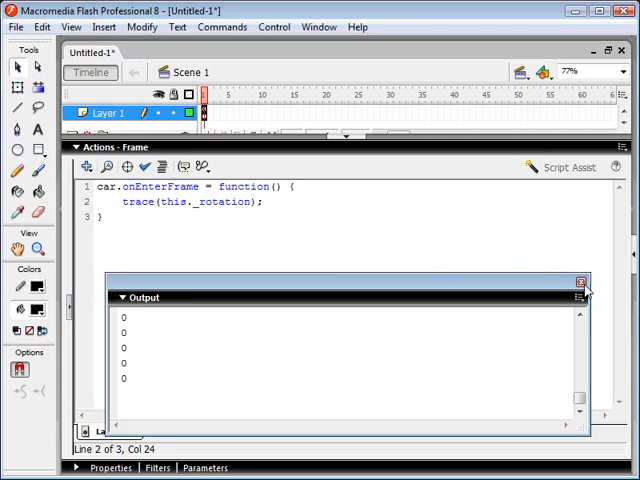
Add if (Key.isDown(Key.LEFT)) { this._rotation -= 3; } inside the onEnterFrame function
click(580, 283)
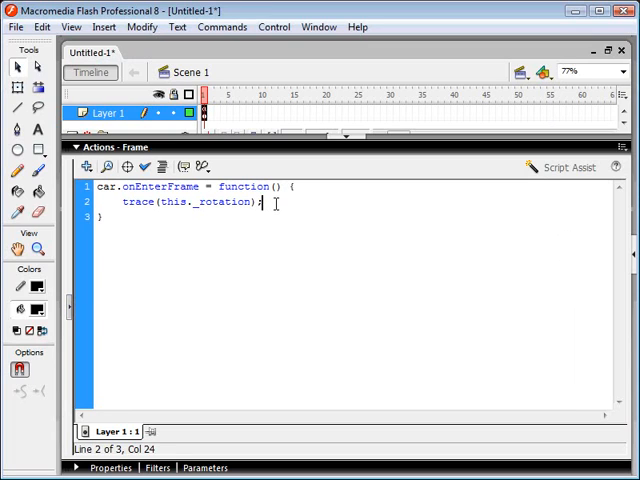
text(if ()
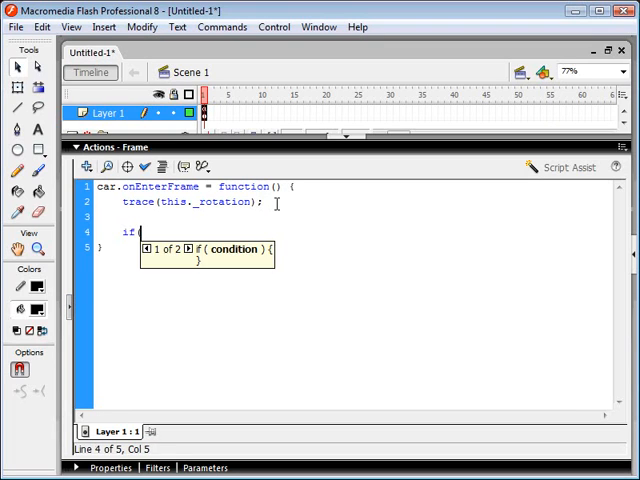
text(Key.isDown()
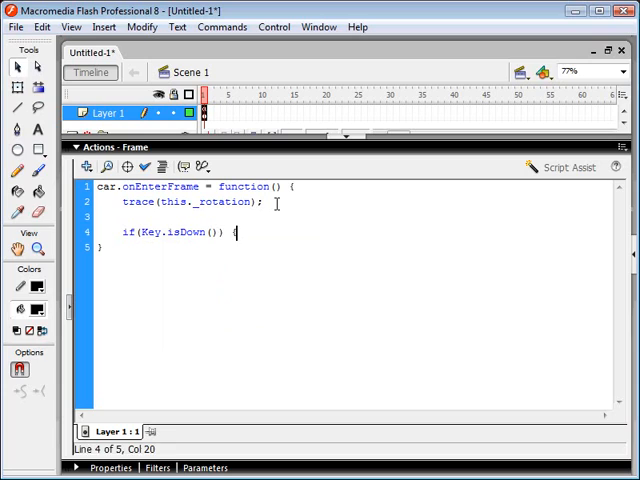
text({)
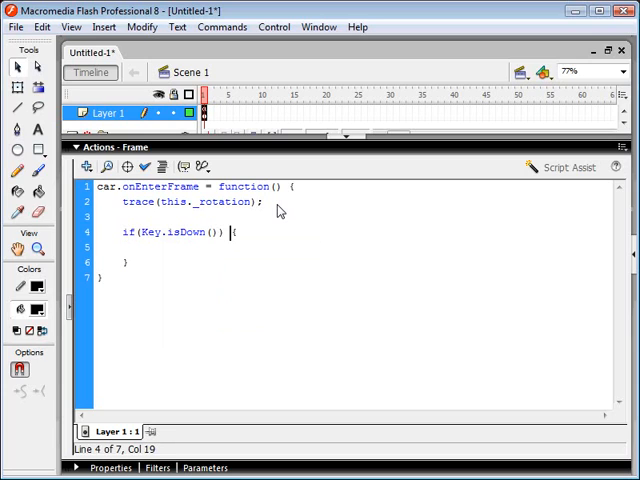
text(Key.LEFT)
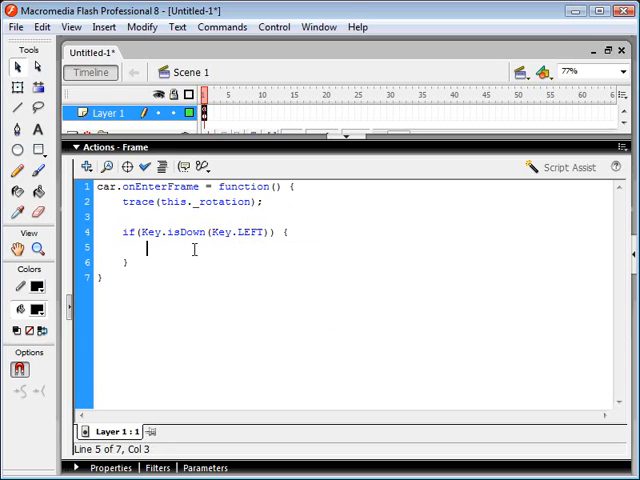
text(this.)
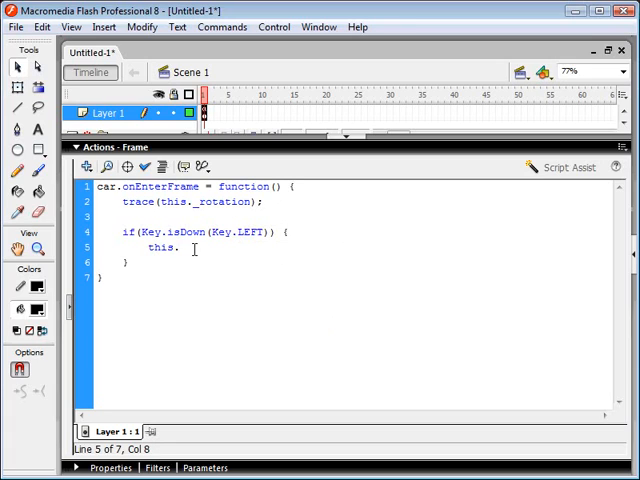
text(c)
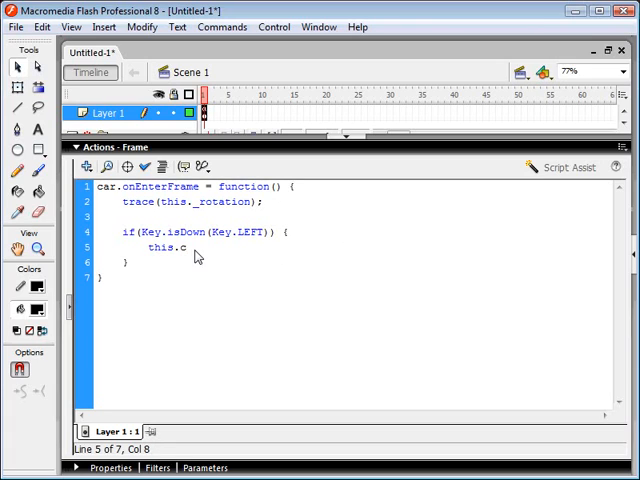
text(_rotation)
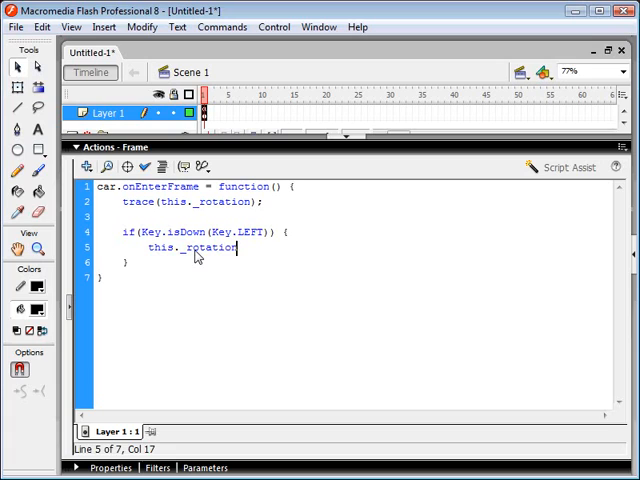
text(-)
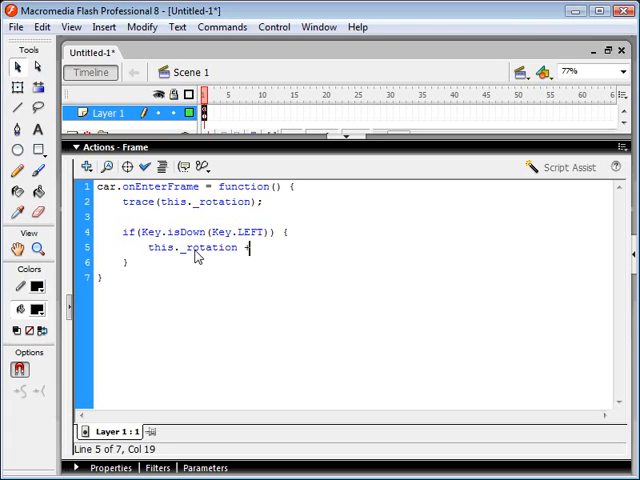
text(=)
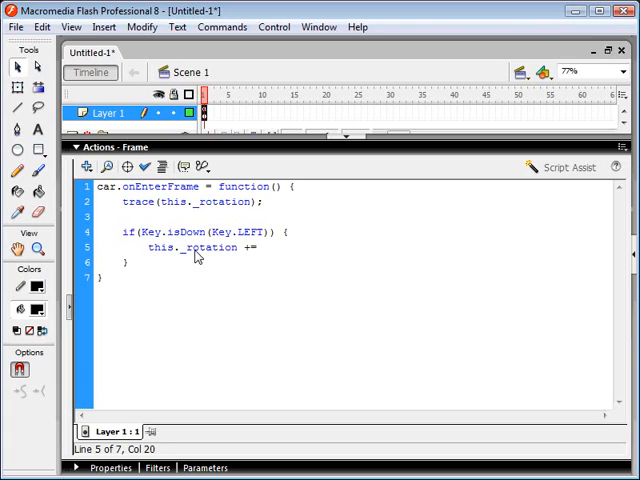
text(3;)
text(car)
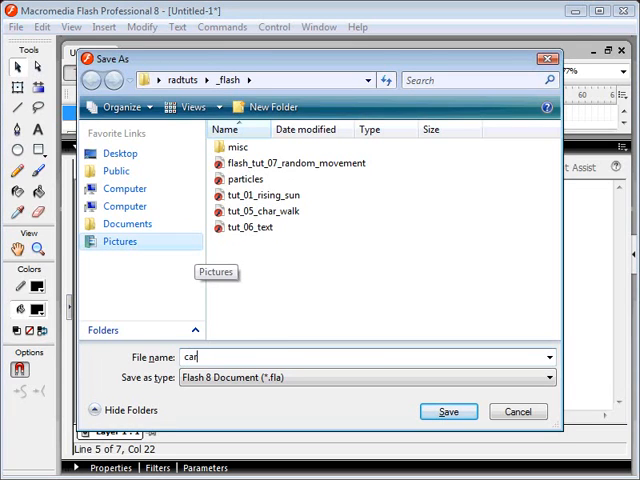
Save the document under the file name car in the _flash folder
click(448, 411)
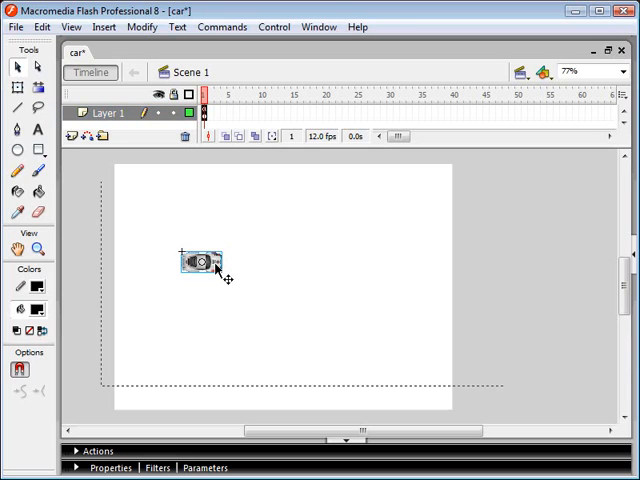
Enter the car clip and run a test movie that prints 0 rotation values
double_click(200, 261)
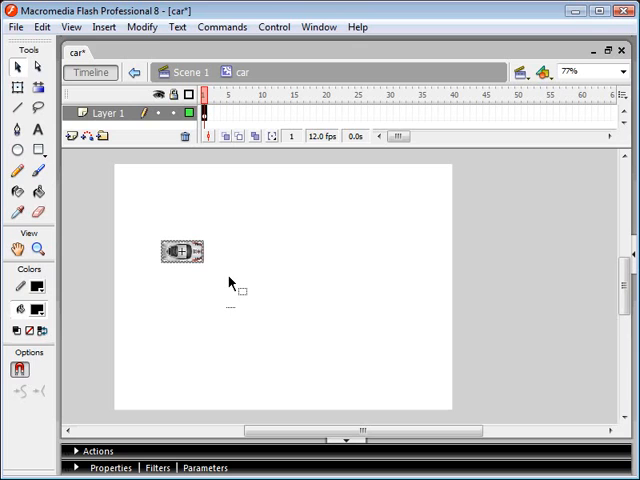
click(273, 26)
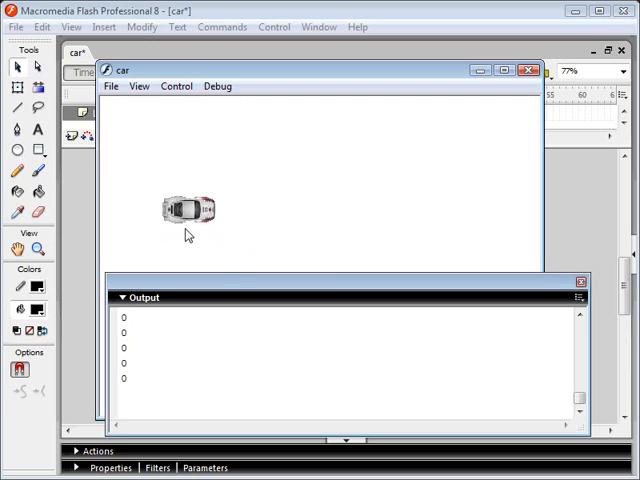
mouse_move(198, 165)
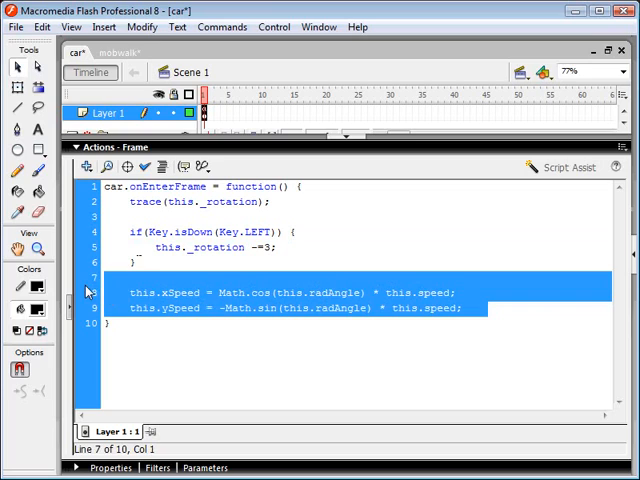
Replace the xSpeed/ySpeed lines with this.radAngle = this._rotation * (Math.PI/180);
key(Delete)
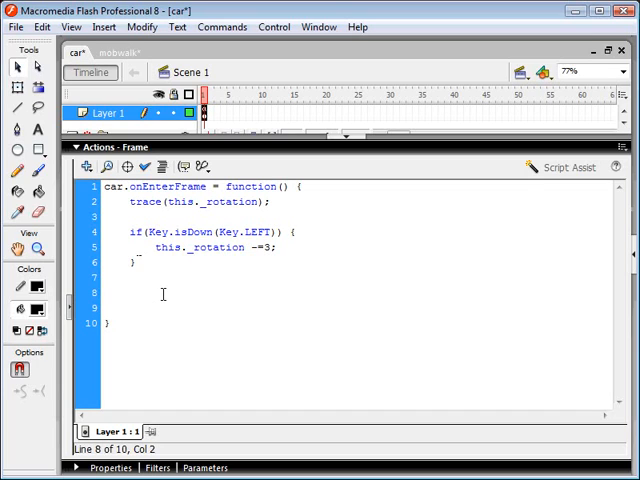
text(this._)
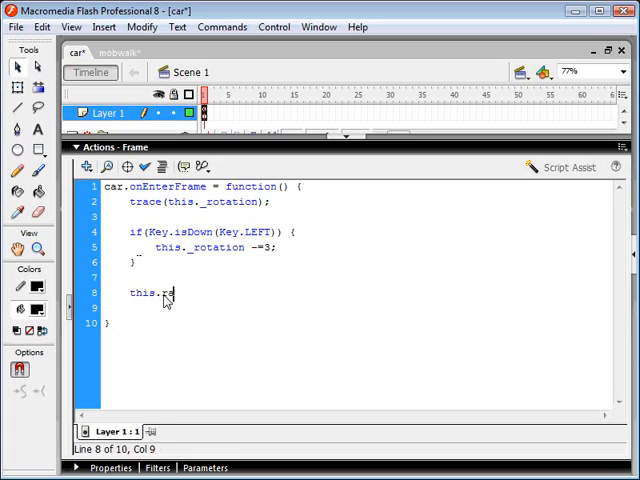
text(radAngle =)
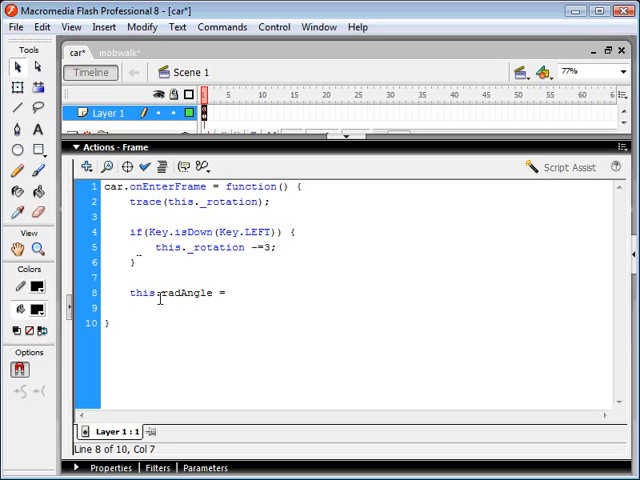
text(this)
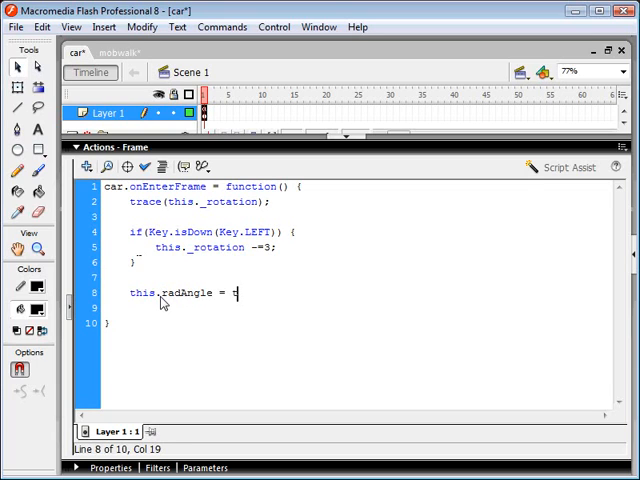
text(his._rot)
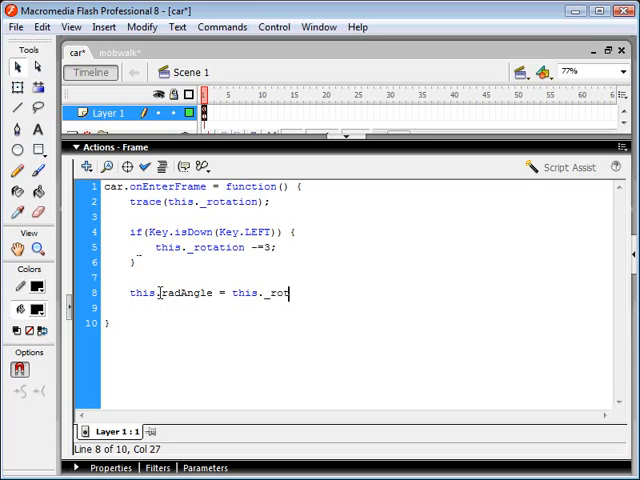
text(ation * ()
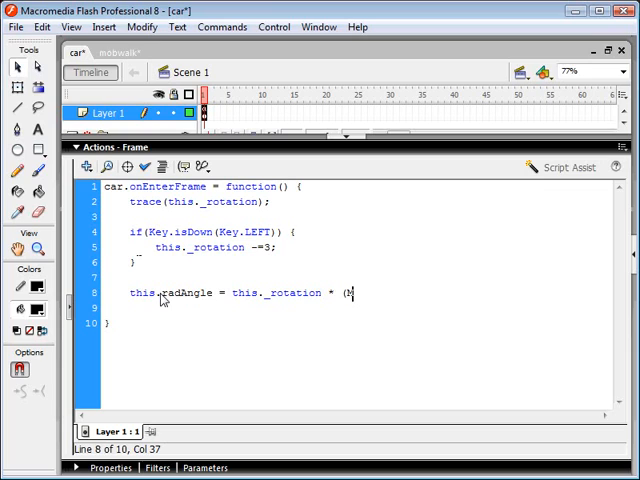
text(Math.PI *)
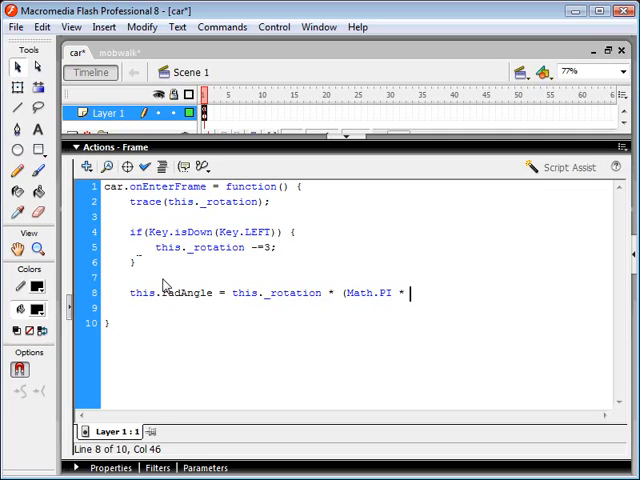
text(/180)
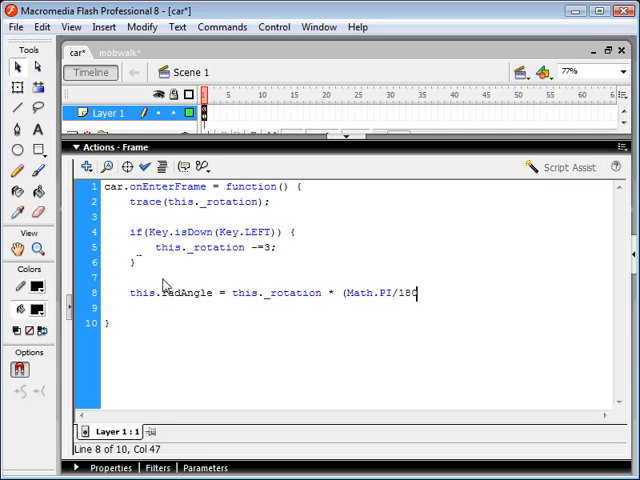
text();)
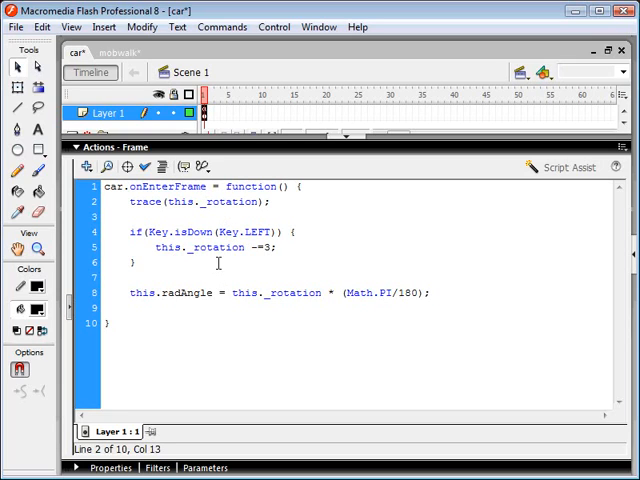
Add trace(this.radAngle); after the radian conversion line
click(248, 298)
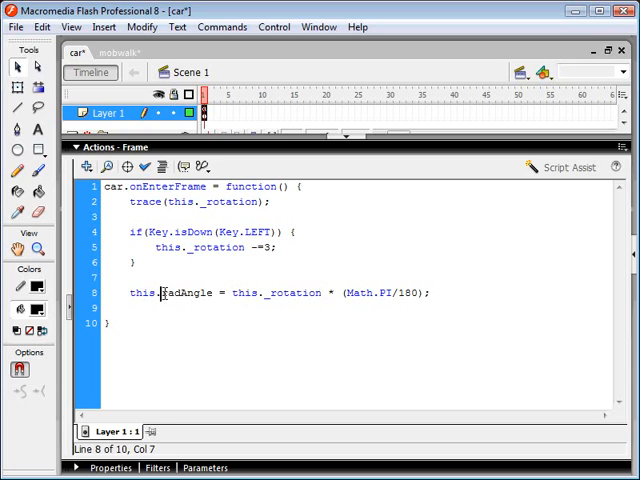
double_click(178, 293)
text(trace(this.r)
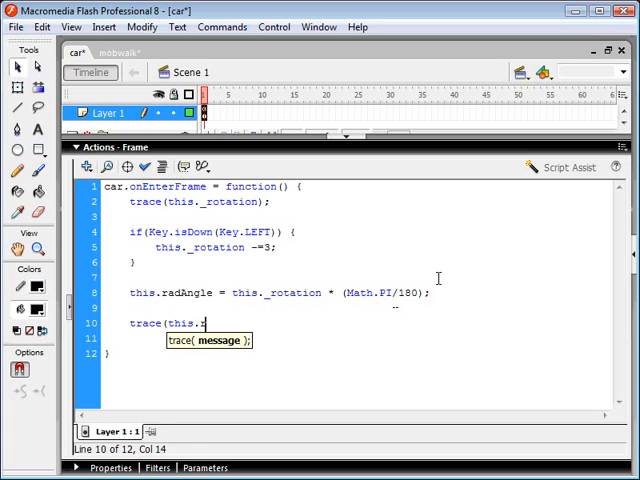
text(adAngle)
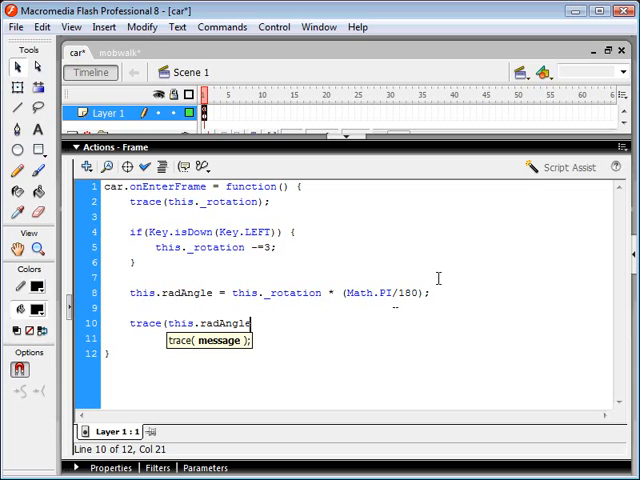
text();)
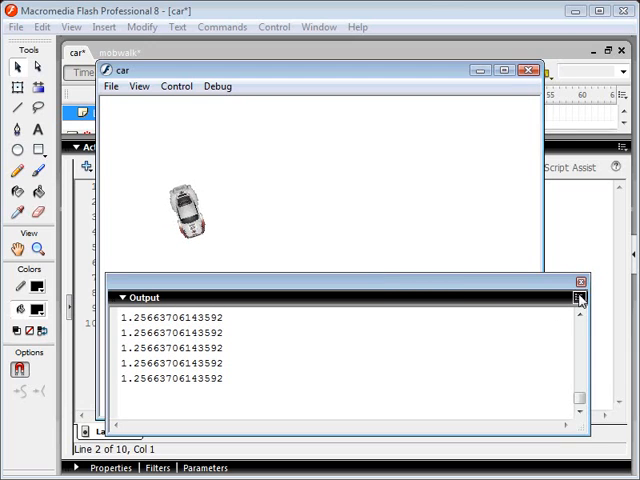
Close the test movie preview and the Output panel of traced values
click(528, 71)
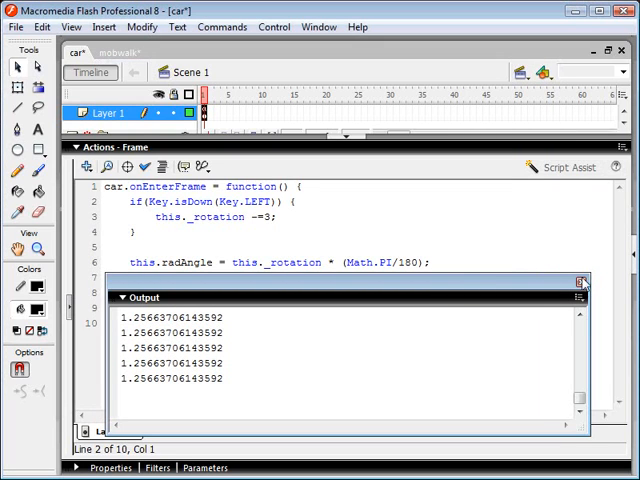
click(583, 282)
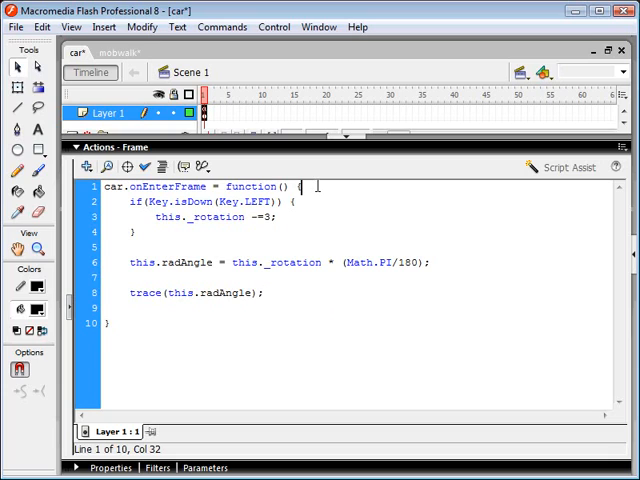
Start a new this.speed line after the onEnterFrame opening
text(this.)
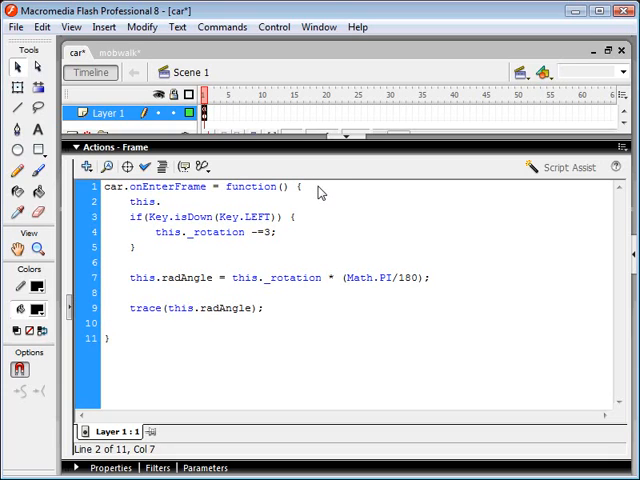
text(spe)
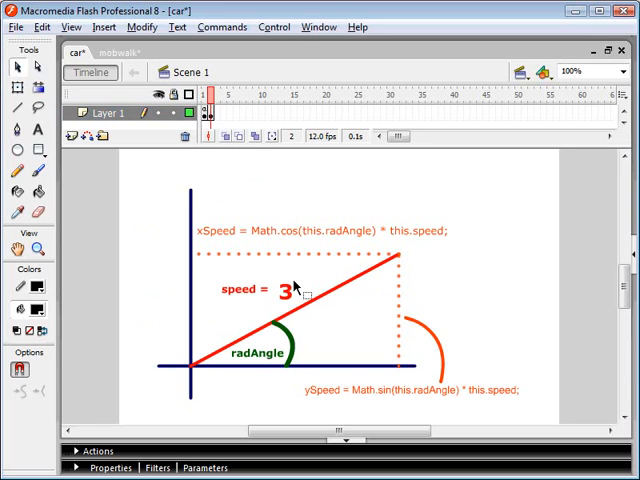
mouse_move(278, 267)
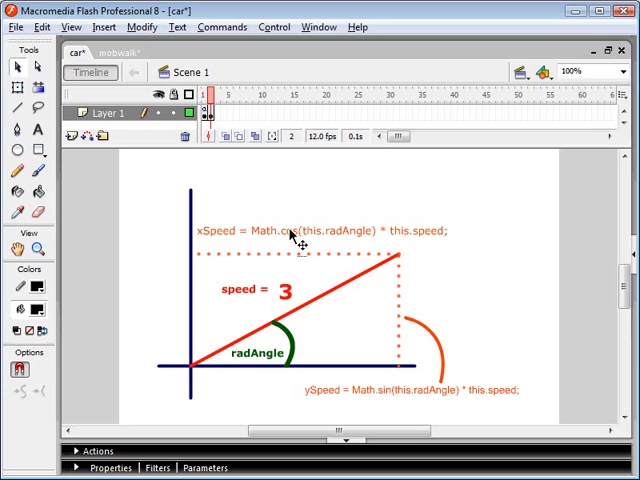
mouse_move(238, 296)
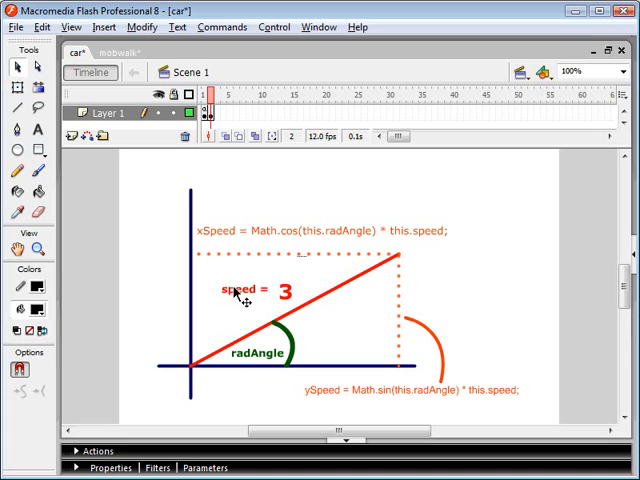
mouse_move(288, 305)
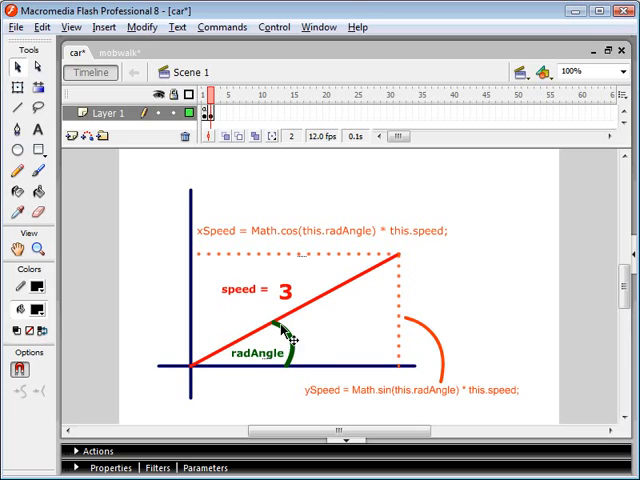
mouse_move(290, 370)
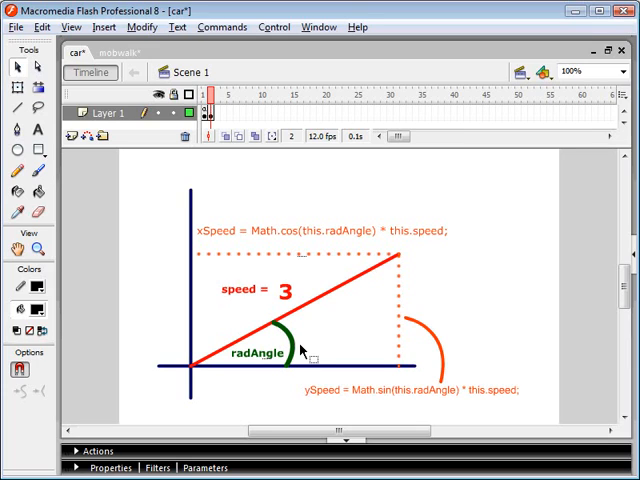
mouse_move(245, 270)
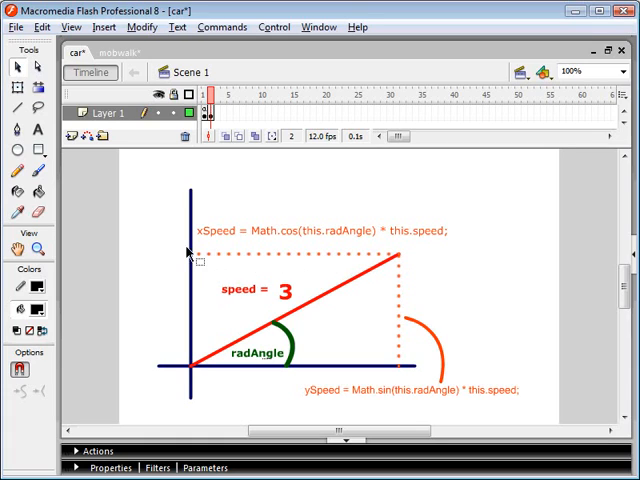
mouse_move(278, 302)
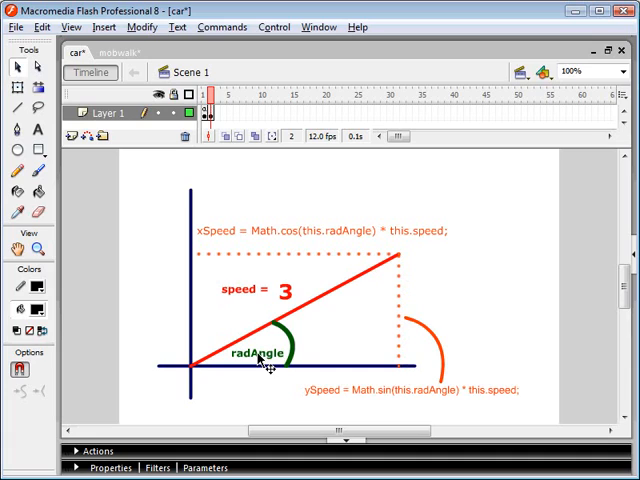
mouse_move(402, 287)
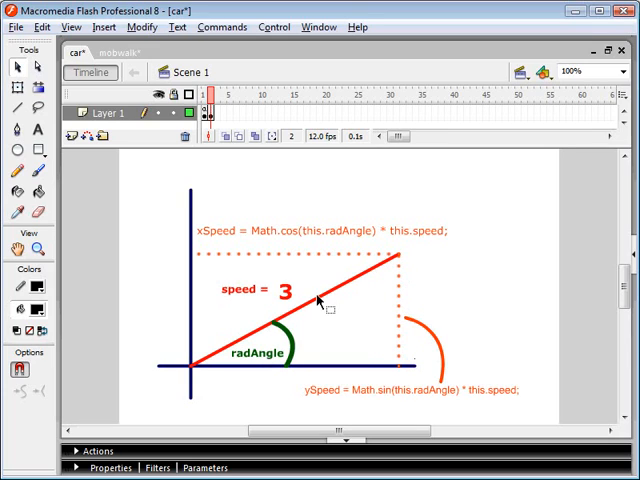
mouse_move(415, 395)
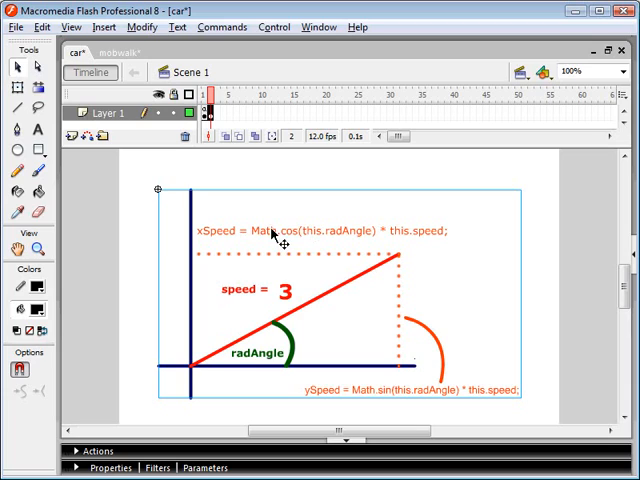
mouse_move(410, 398)
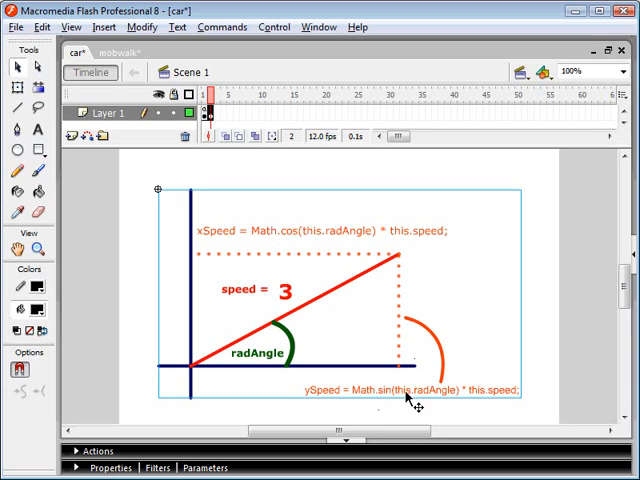
mouse_move(398, 262)
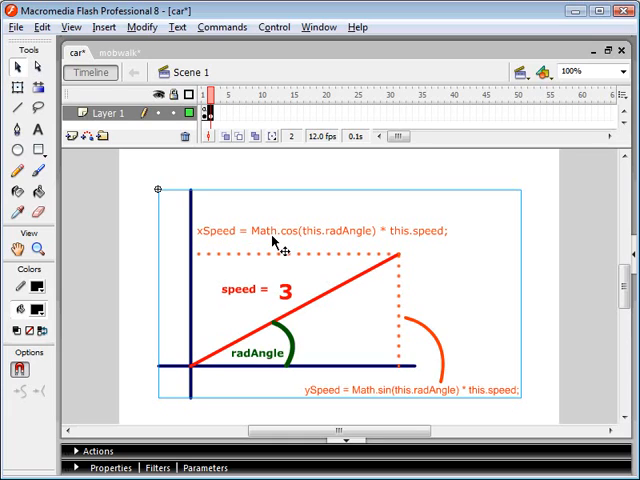
mouse_move(295, 262)
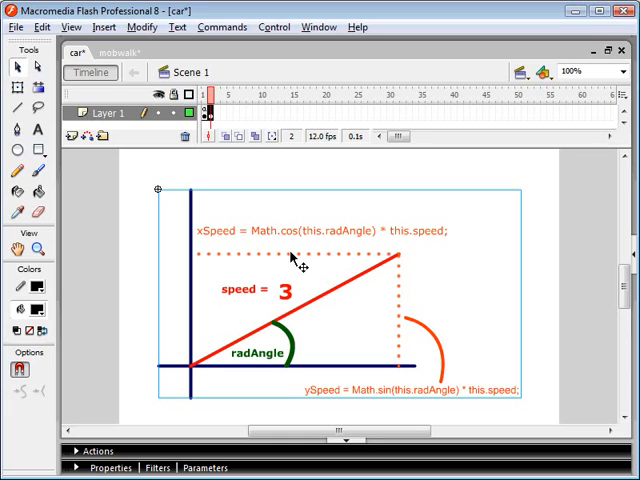
mouse_move(330, 377)
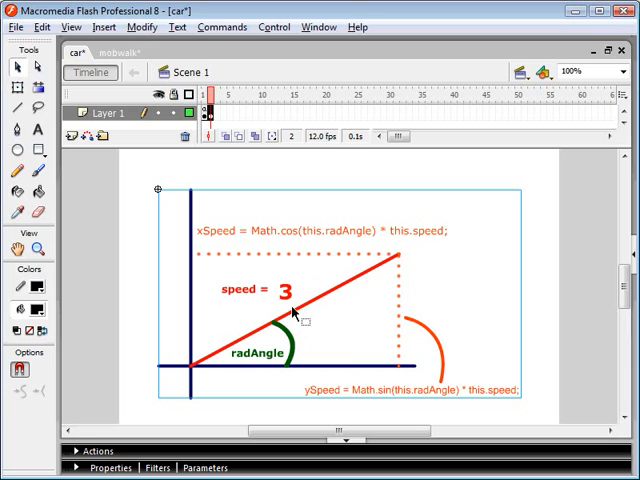
mouse_move(352, 240)
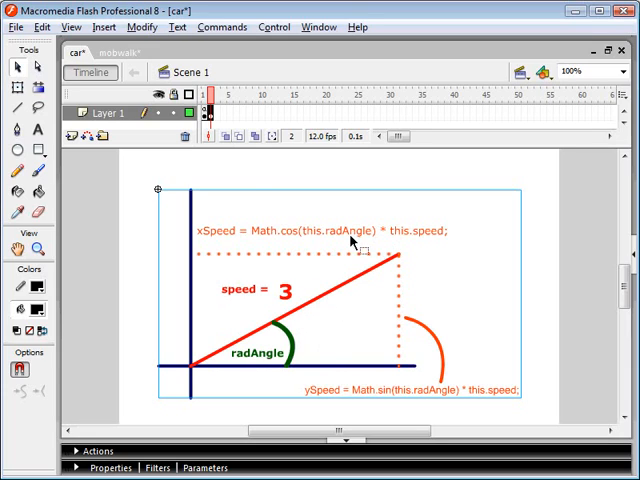
mouse_move(300, 283)
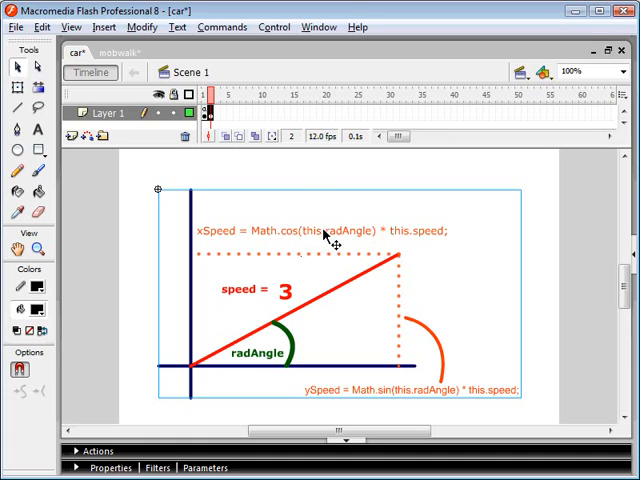
mouse_move(283, 360)
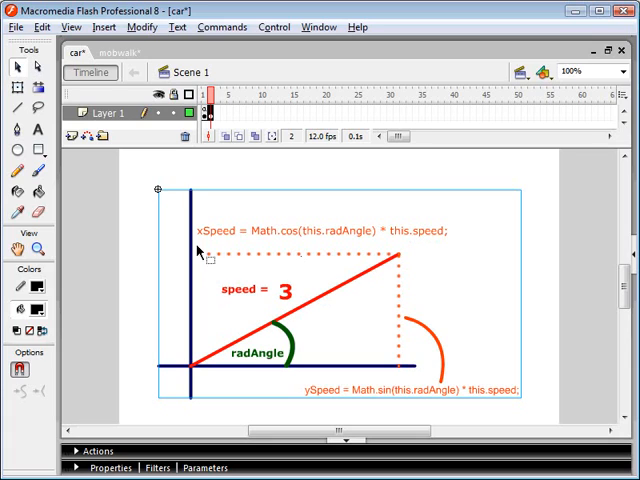
mouse_move(247, 285)
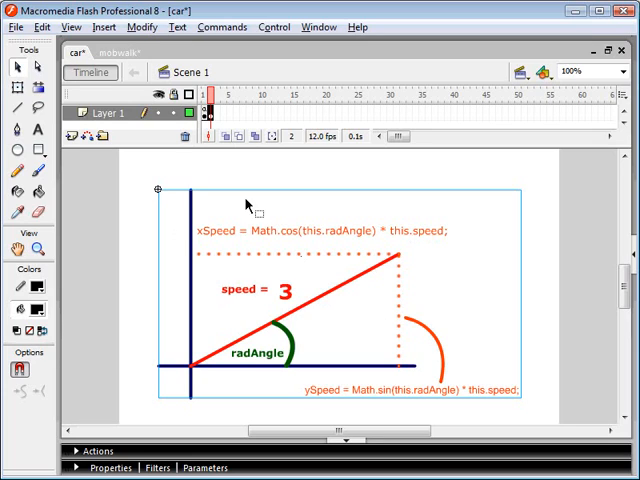
mouse_move(278, 307)
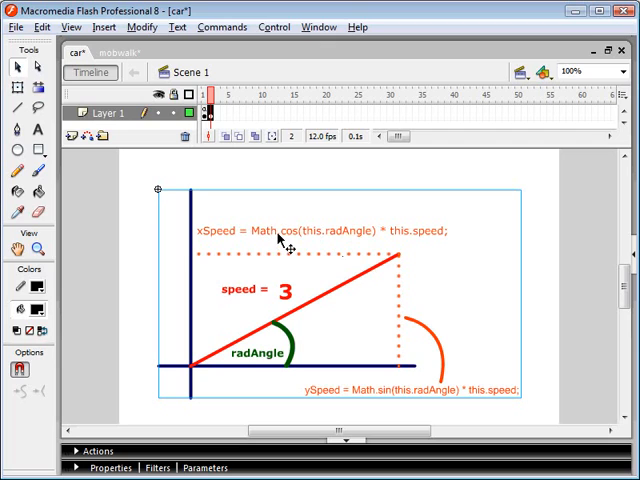
Edit the Symbol 4 diagram and select its xSpeed formula text
double_click(290, 260)
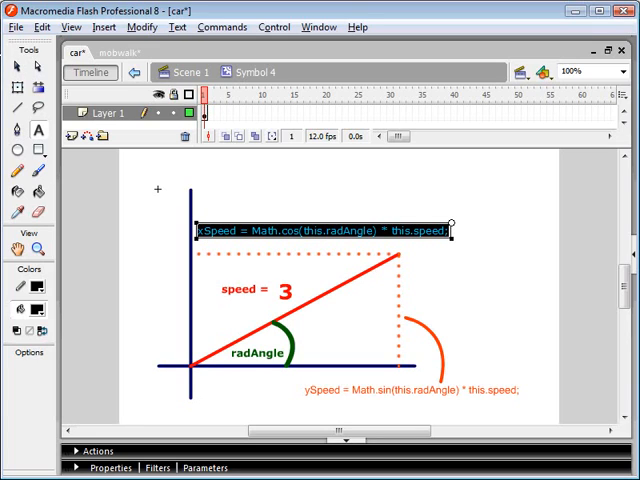
click(182, 71)
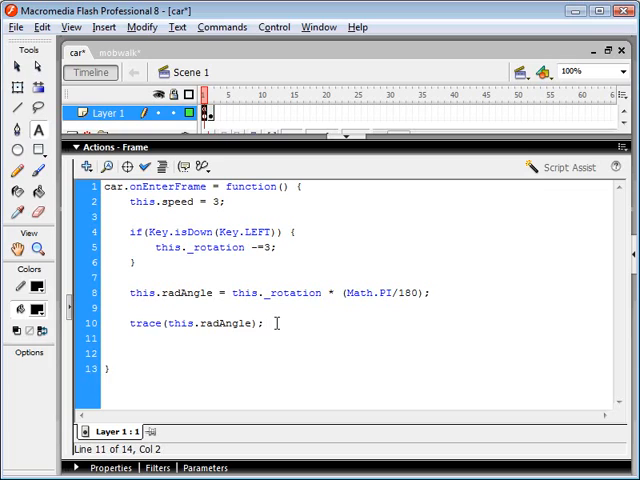
Replace the radAngle trace with this.xSpeed = Math.cos(this.radAngle) * this.speed;
text(this.)
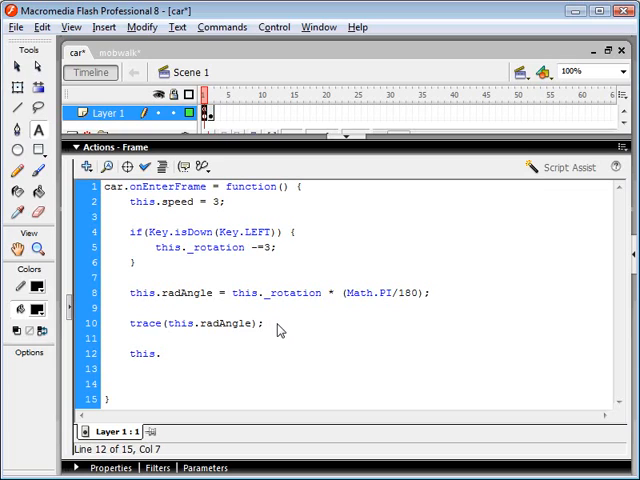
text(xSpeed)
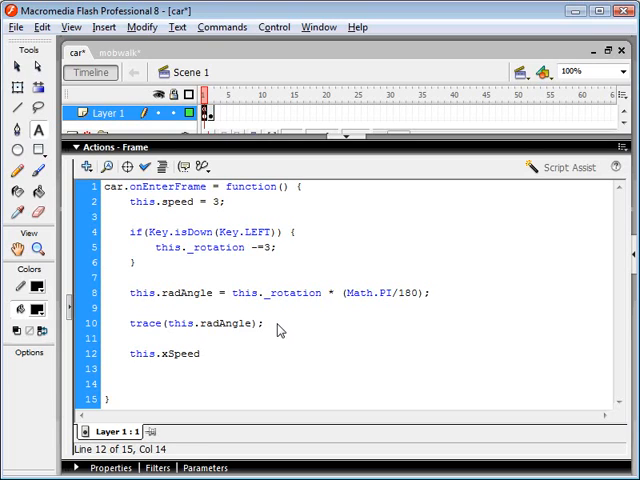
text(= Max)
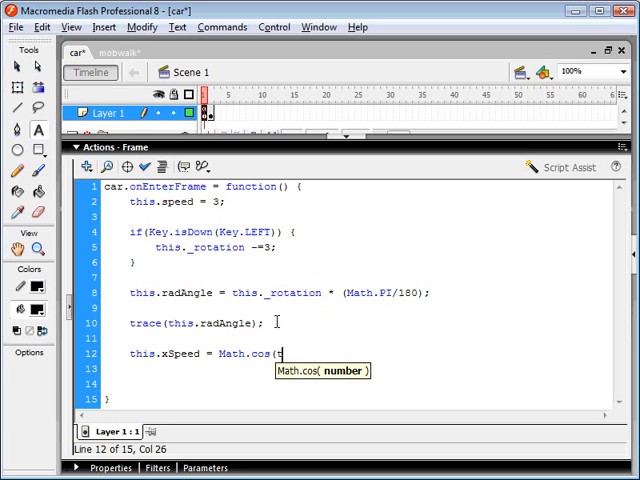
text(this.radAngle)
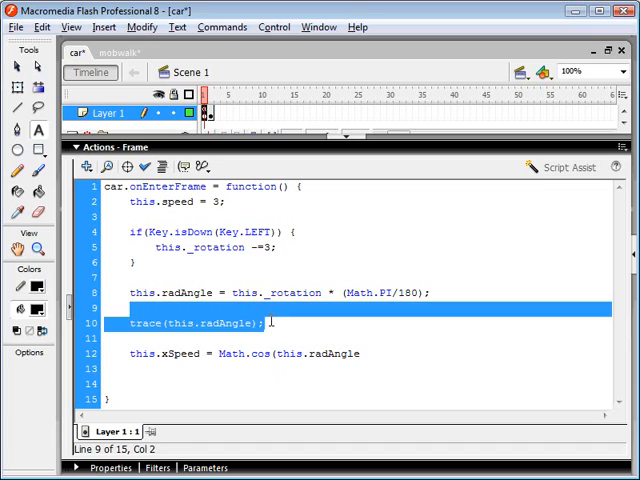
key(Delete)
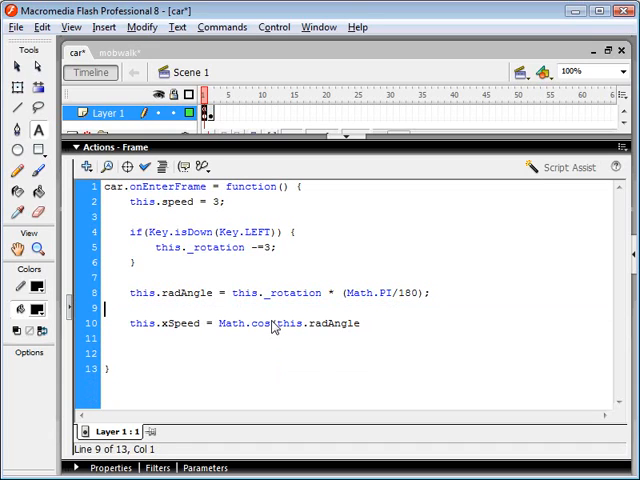
key(BackSpace)
text())
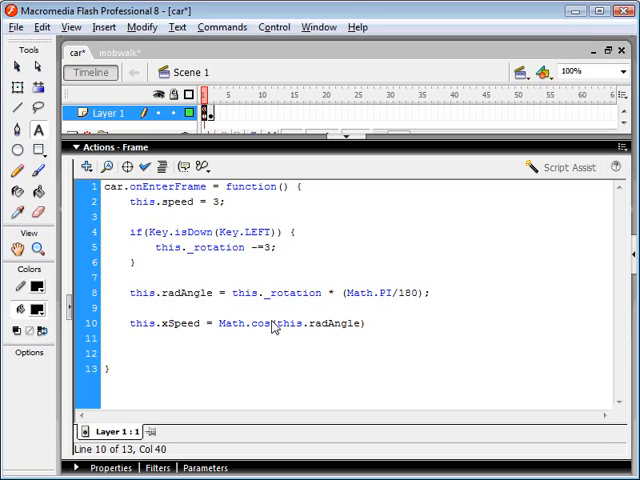
text(* this.)
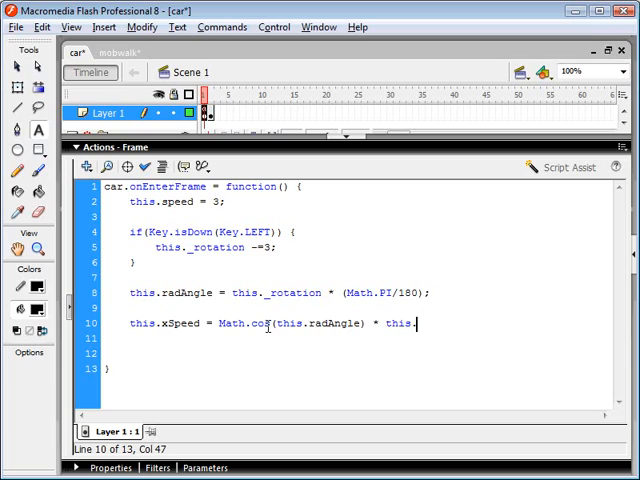
text(speed;)
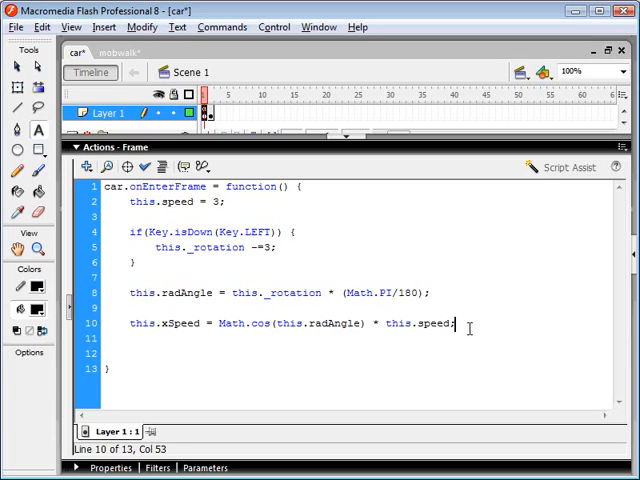
Add the line this.ySpeed = Math.sin(this.radAngle) * this.speed;
text(this)
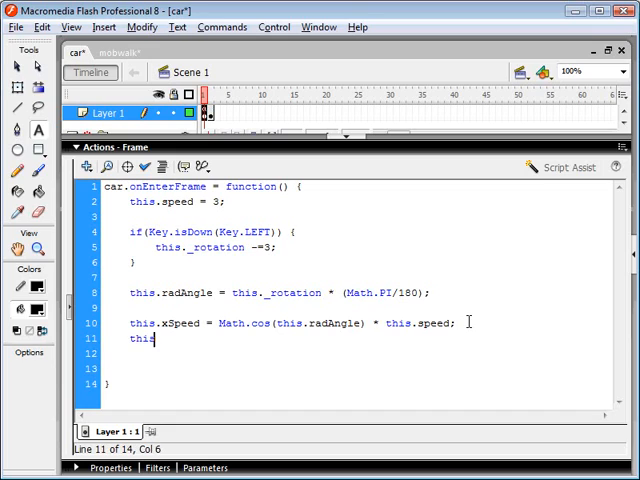
text(.ySpeed)
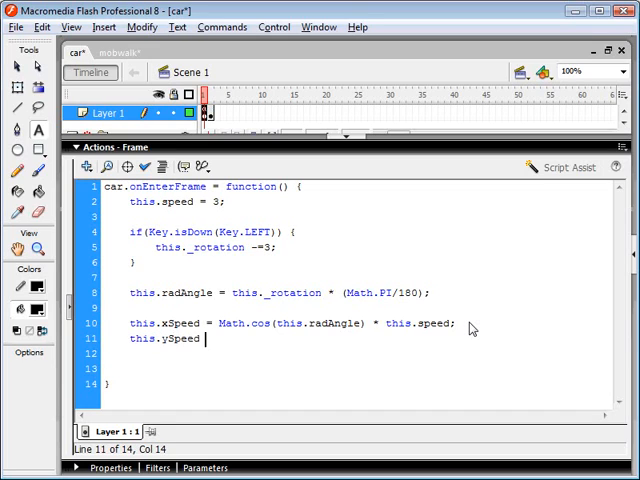
text(Math.sin(this.radAngle)
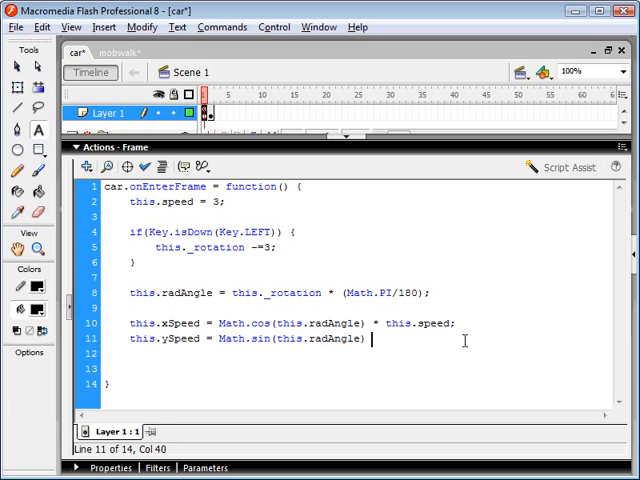
text(* this.s)
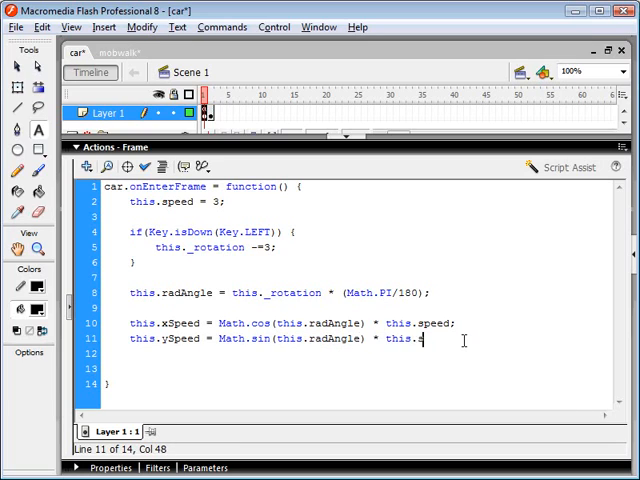
text(peed;)
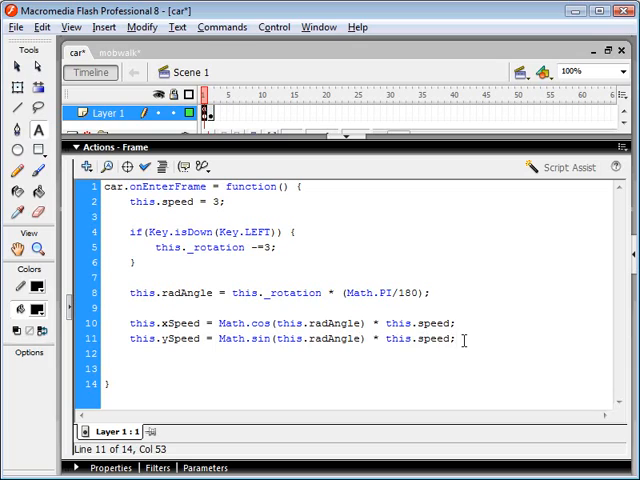